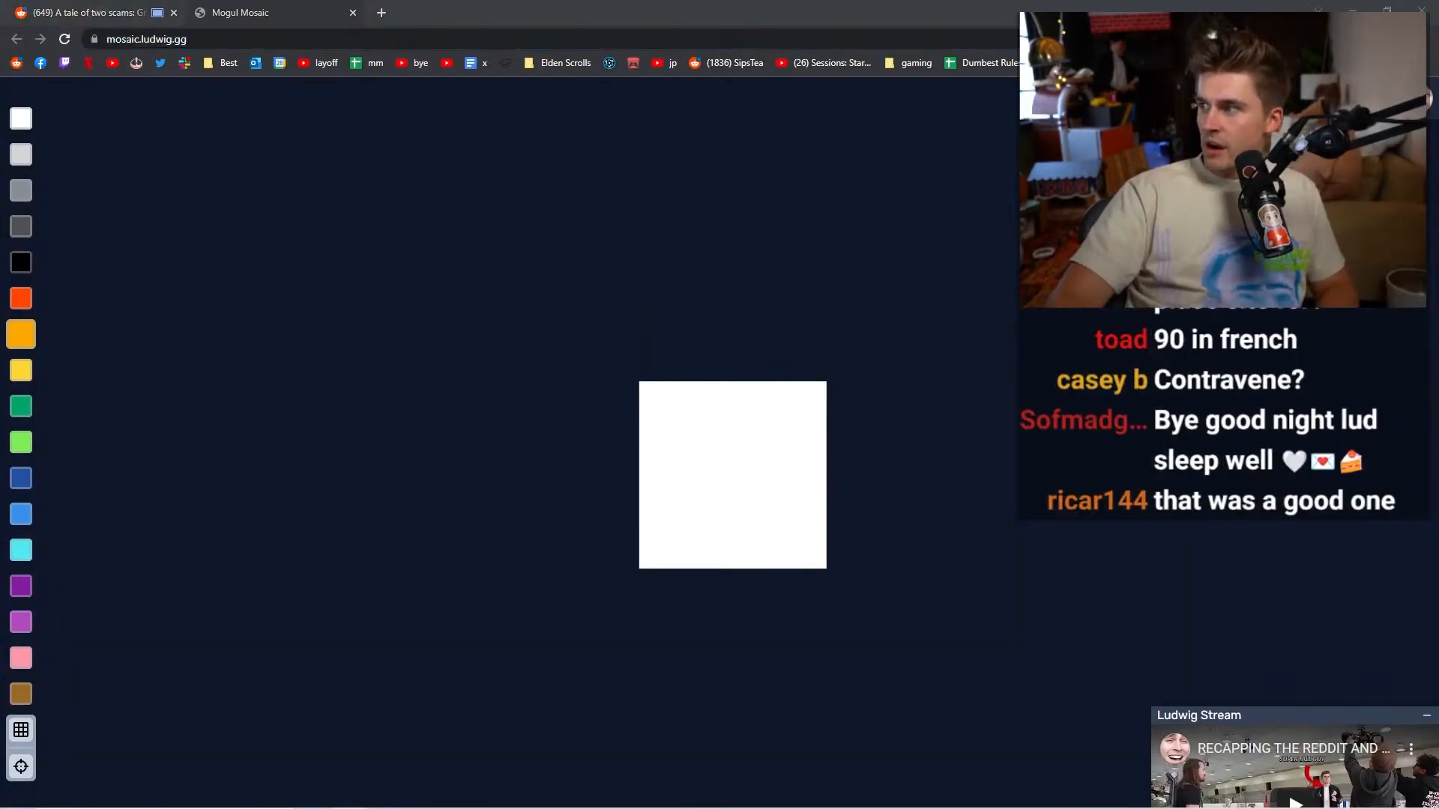
View the Mogul Mosaic canvas full screen to inspect the placed pixels
key(F11)
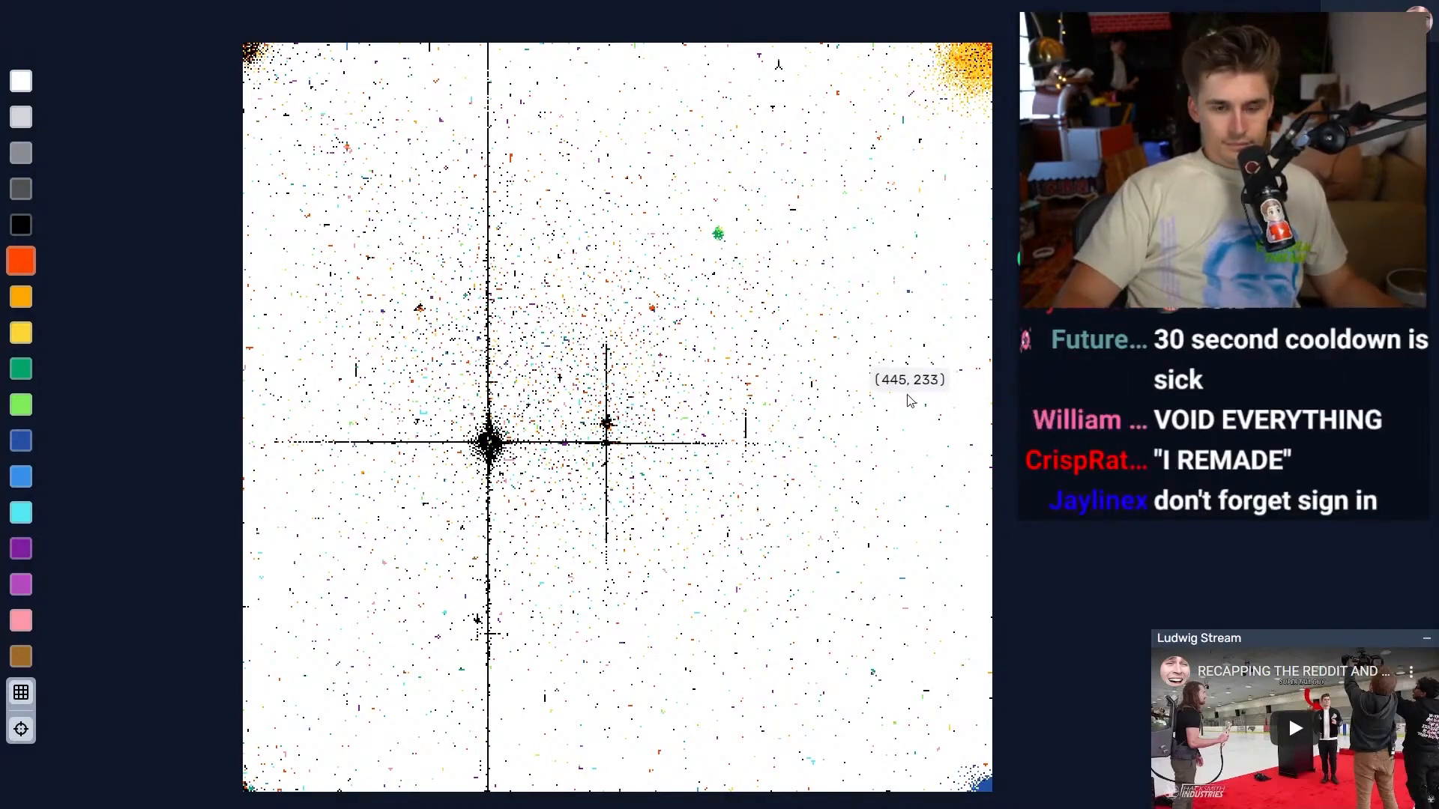
mouse_move(514, 110)
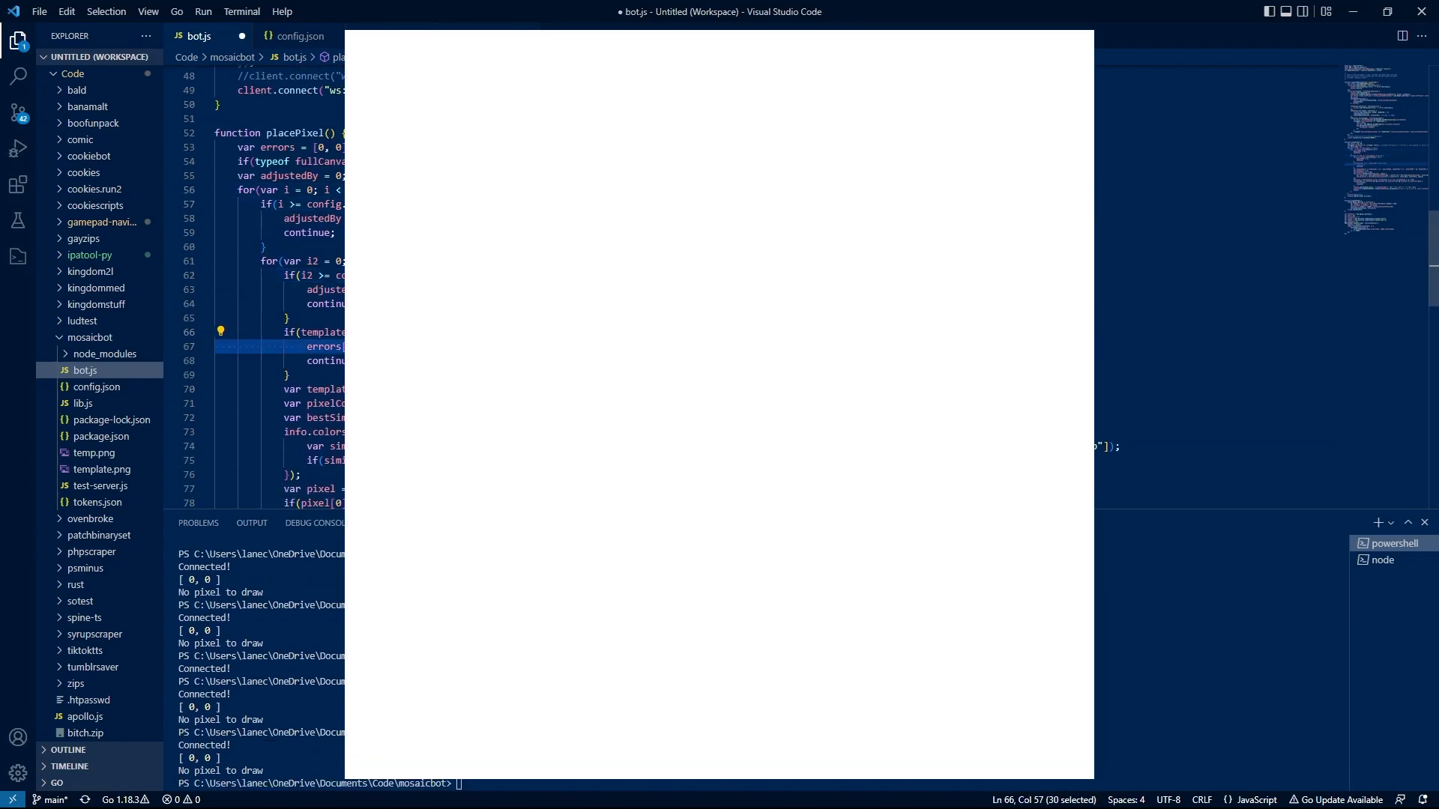
Add an error counter 'errors[0]++;' inside placePixel in bot.js
scroll(down, 3)
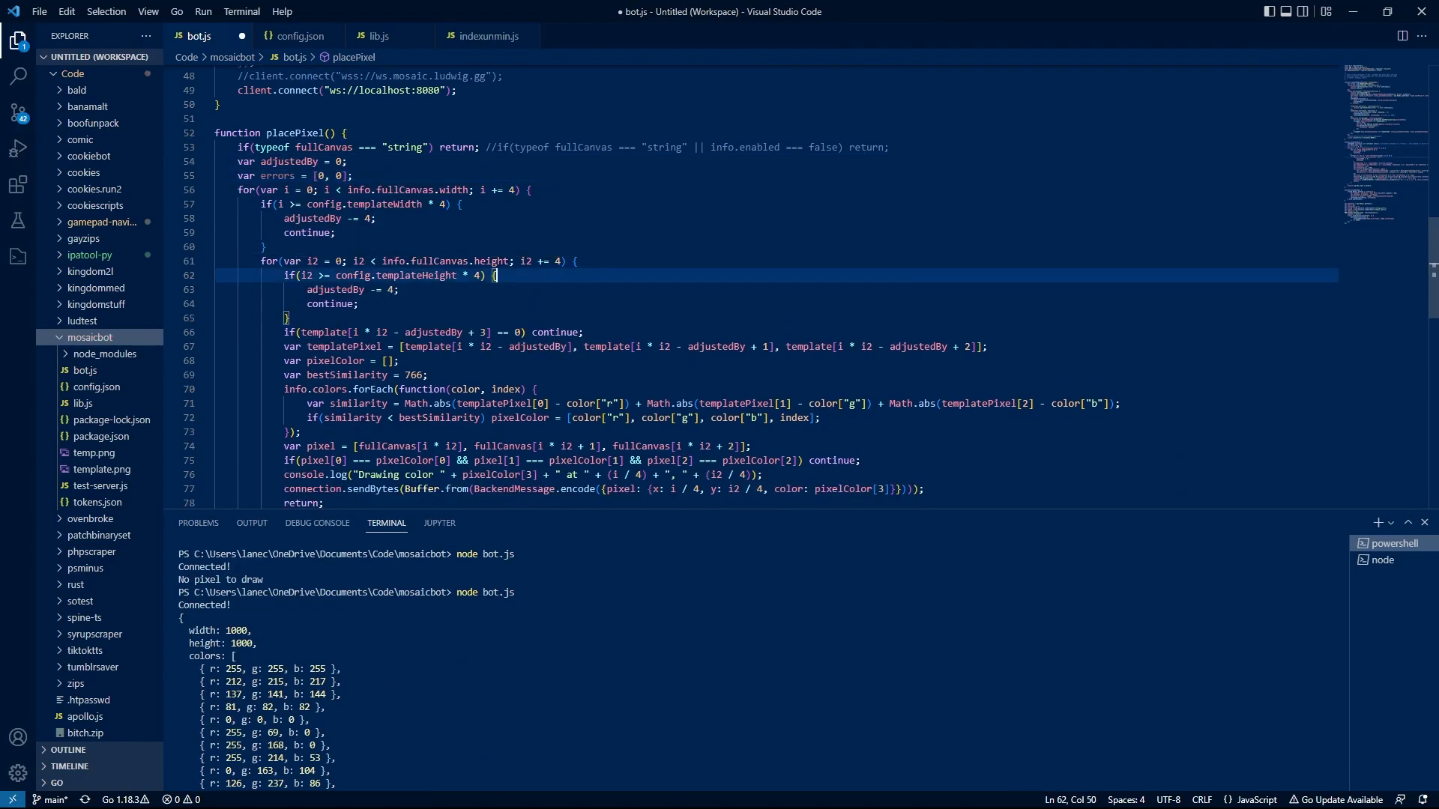
text(errors[0]++;)
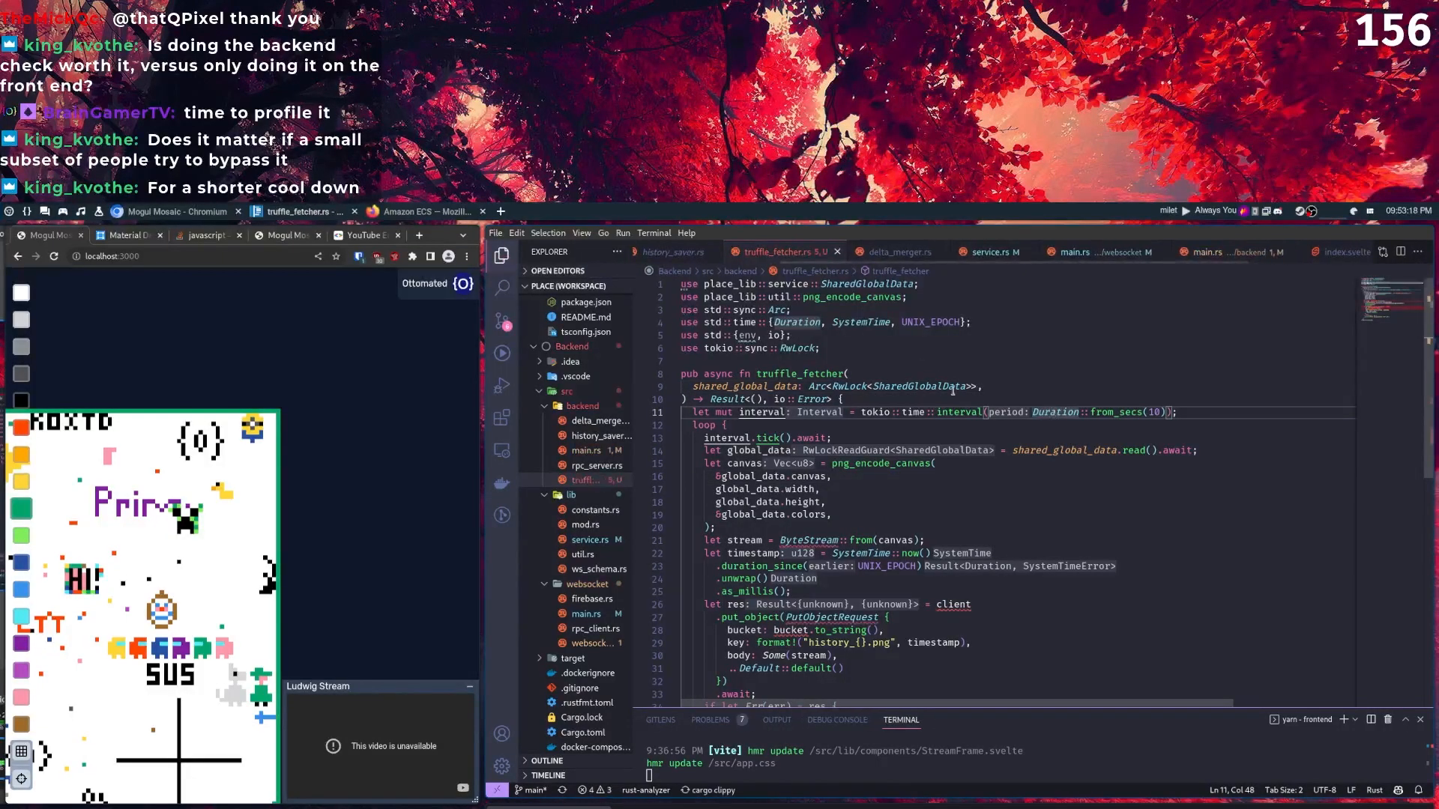
mouse_move(747, 334)
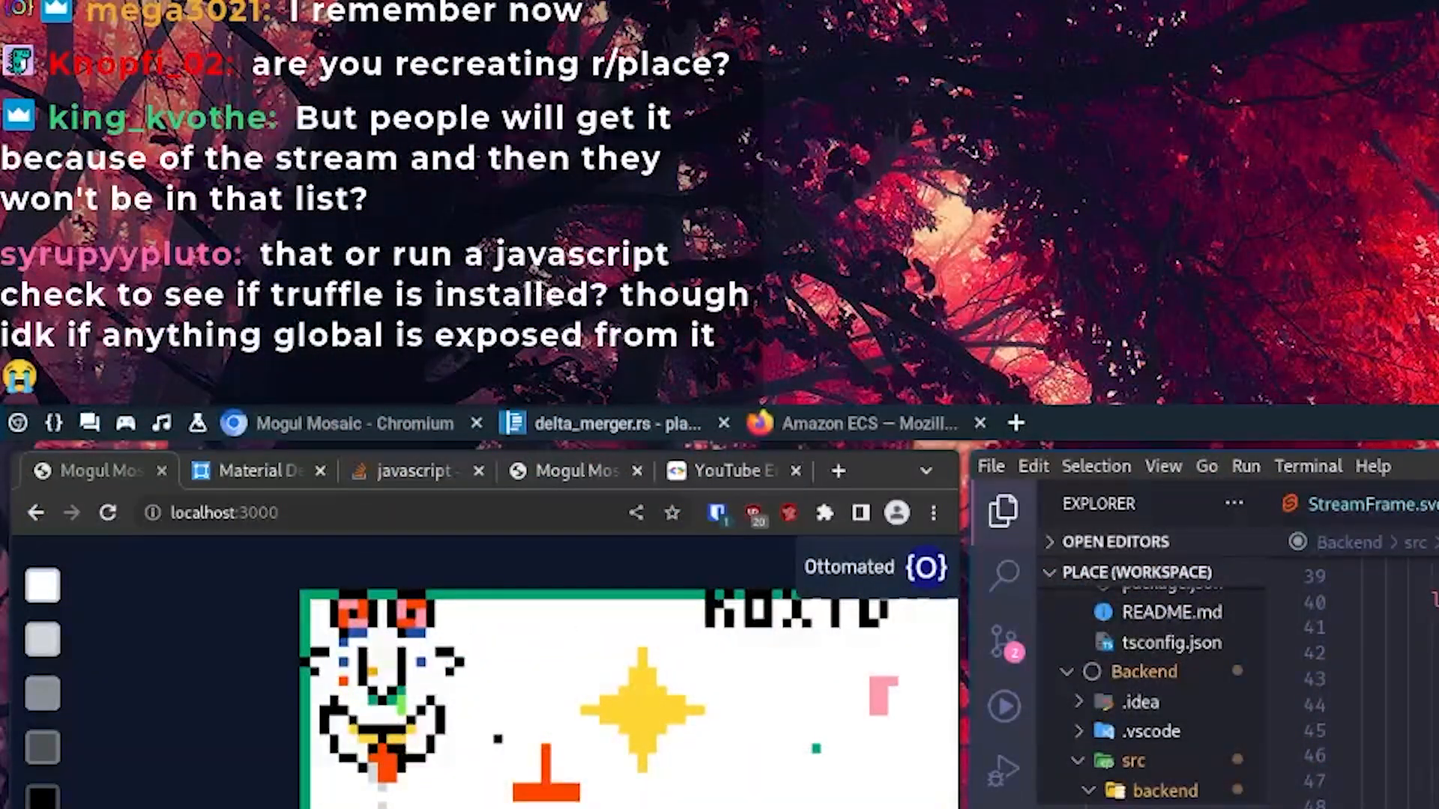
scroll(down, 3)
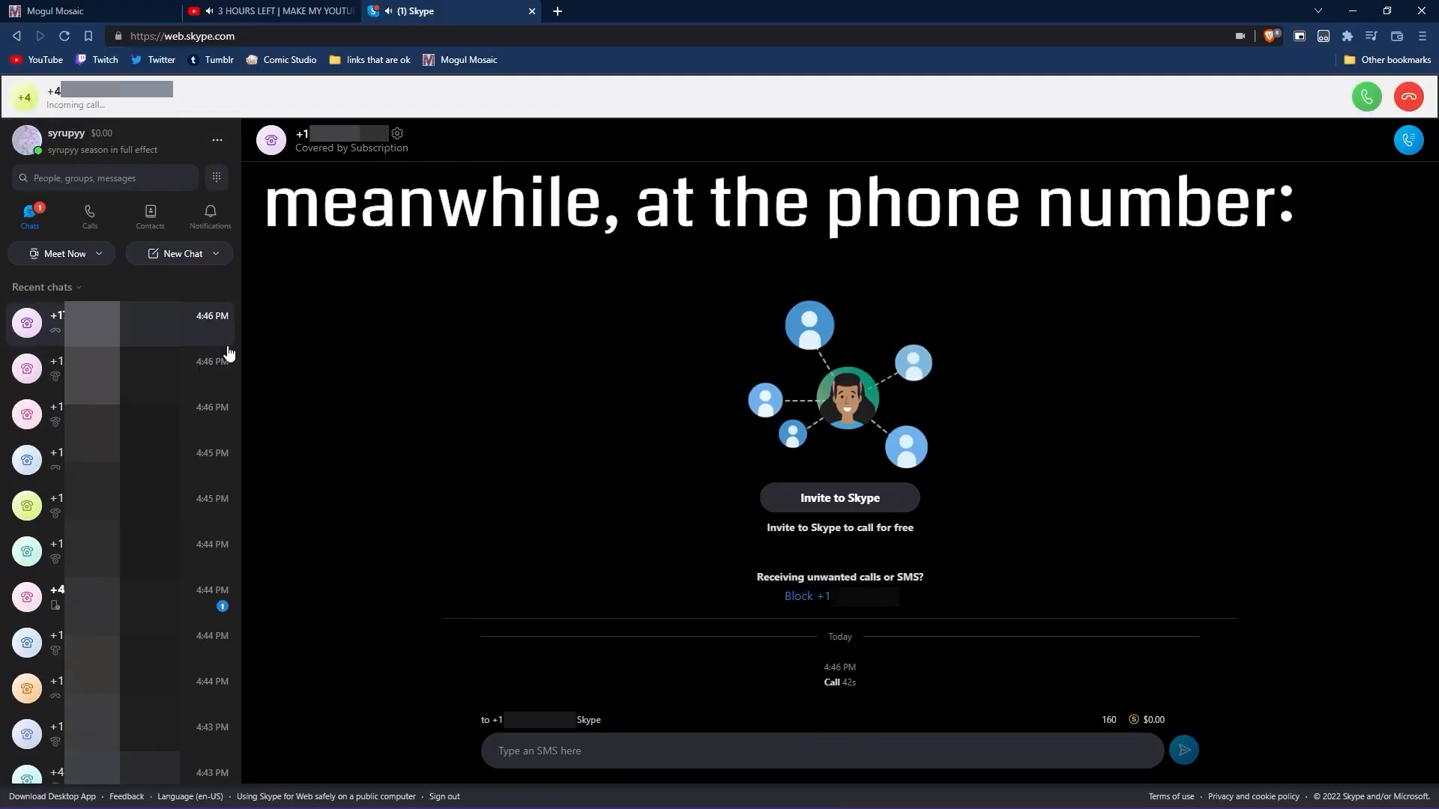
Bring up the YouTube livestream showing the shared canvas
click(276, 10)
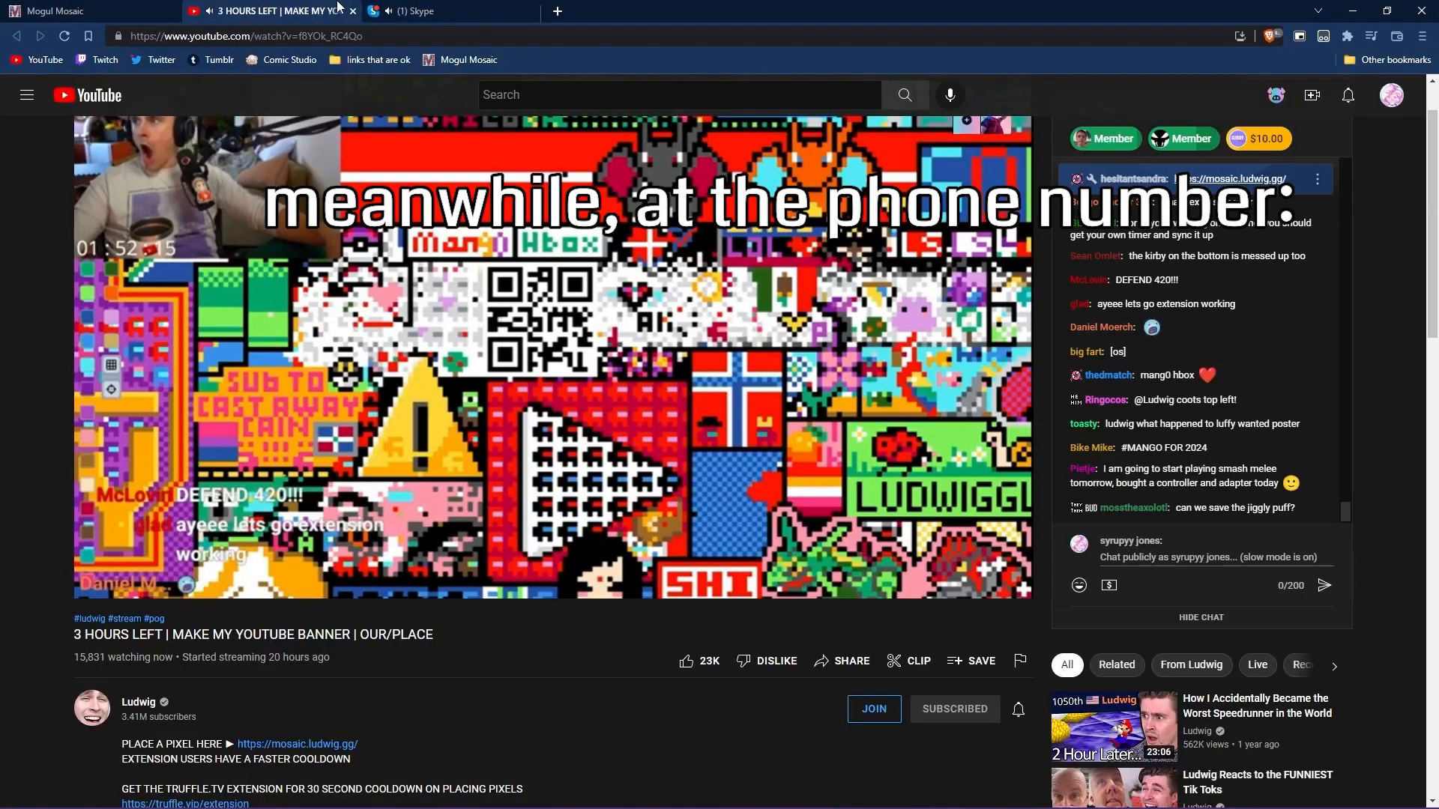
Switch from the livestream to the Skype web tab showing the incoming call
click(414, 10)
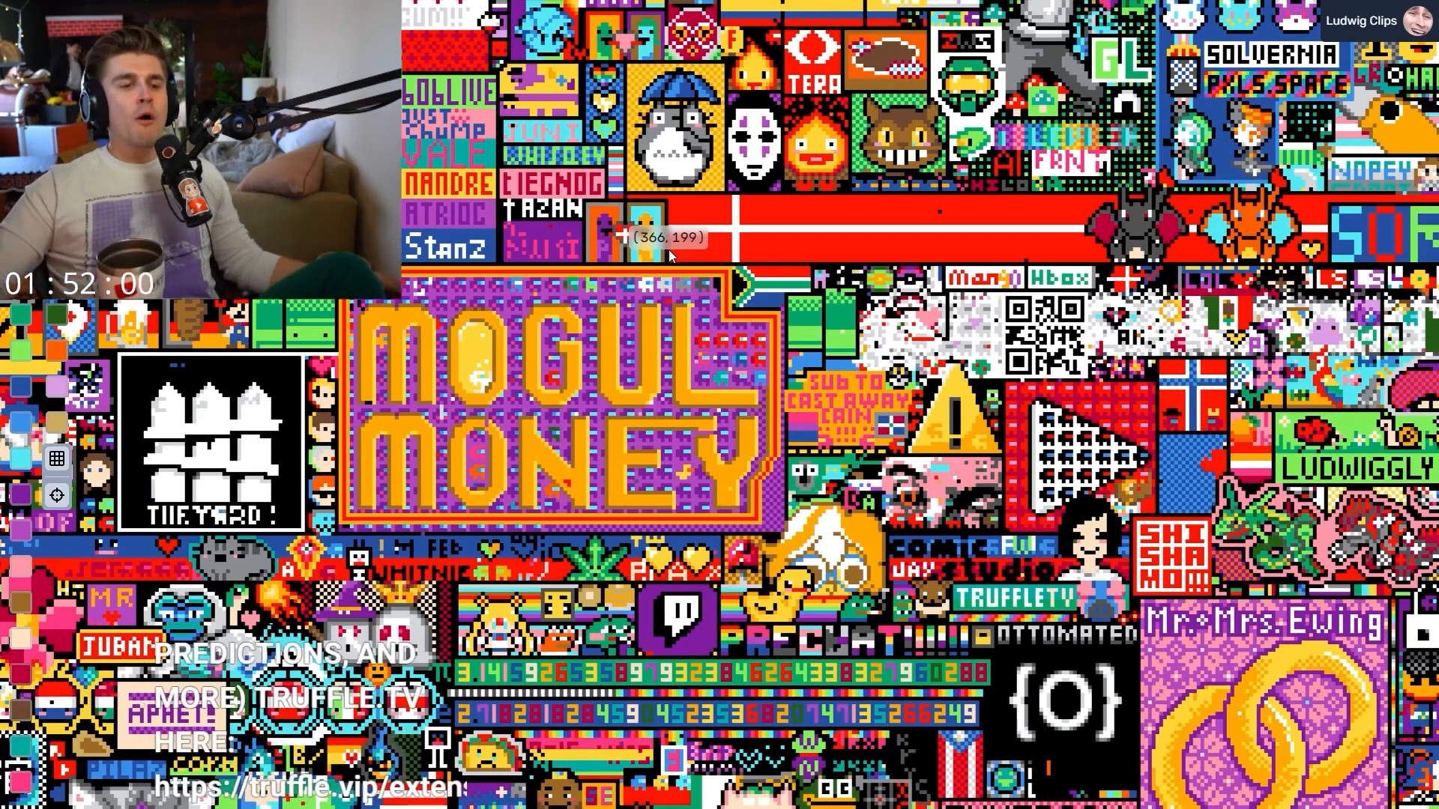
click(414, 11)
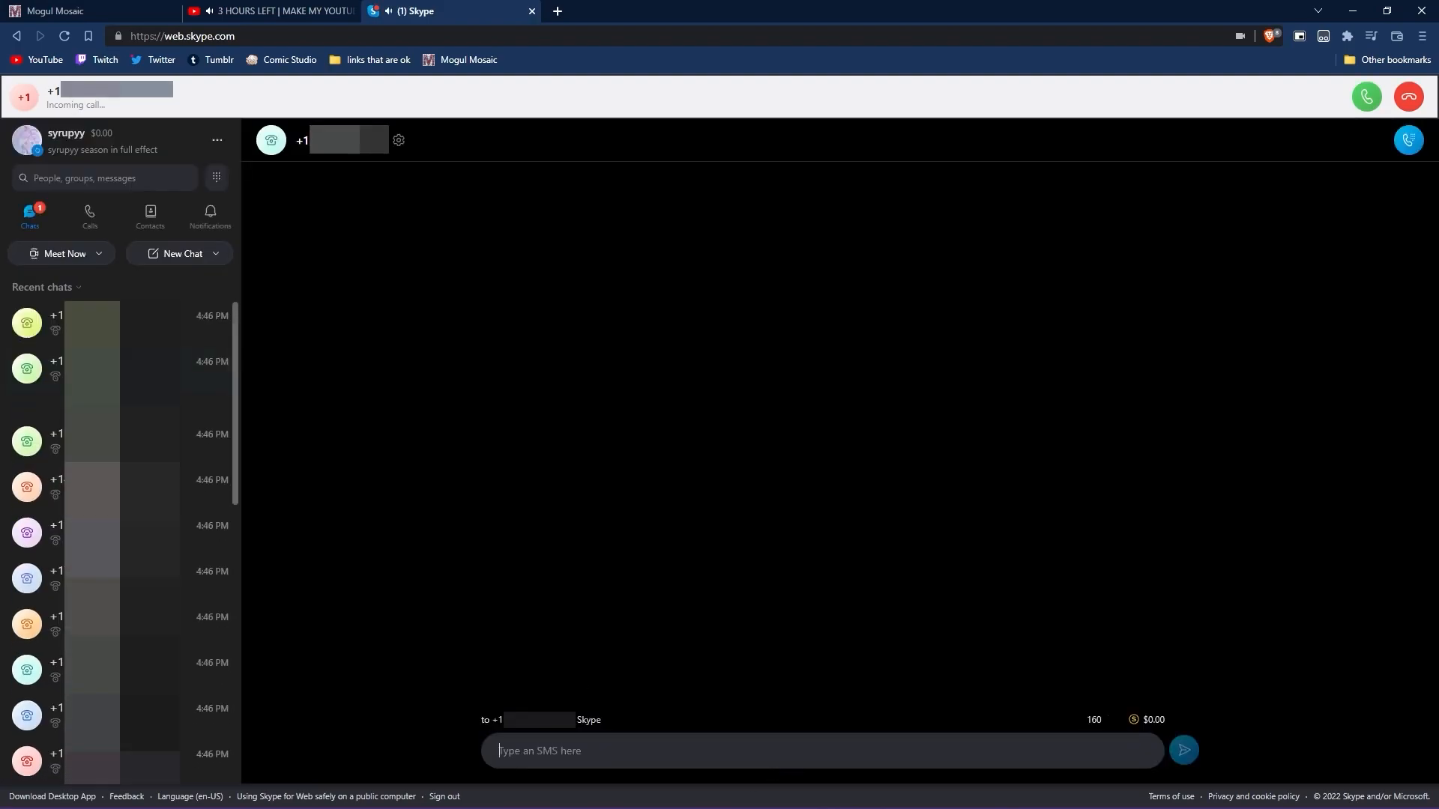
Answer the incoming Skype call, write 'LUD WHATS YOUR' in chat, and return to the call
click(1363, 96)
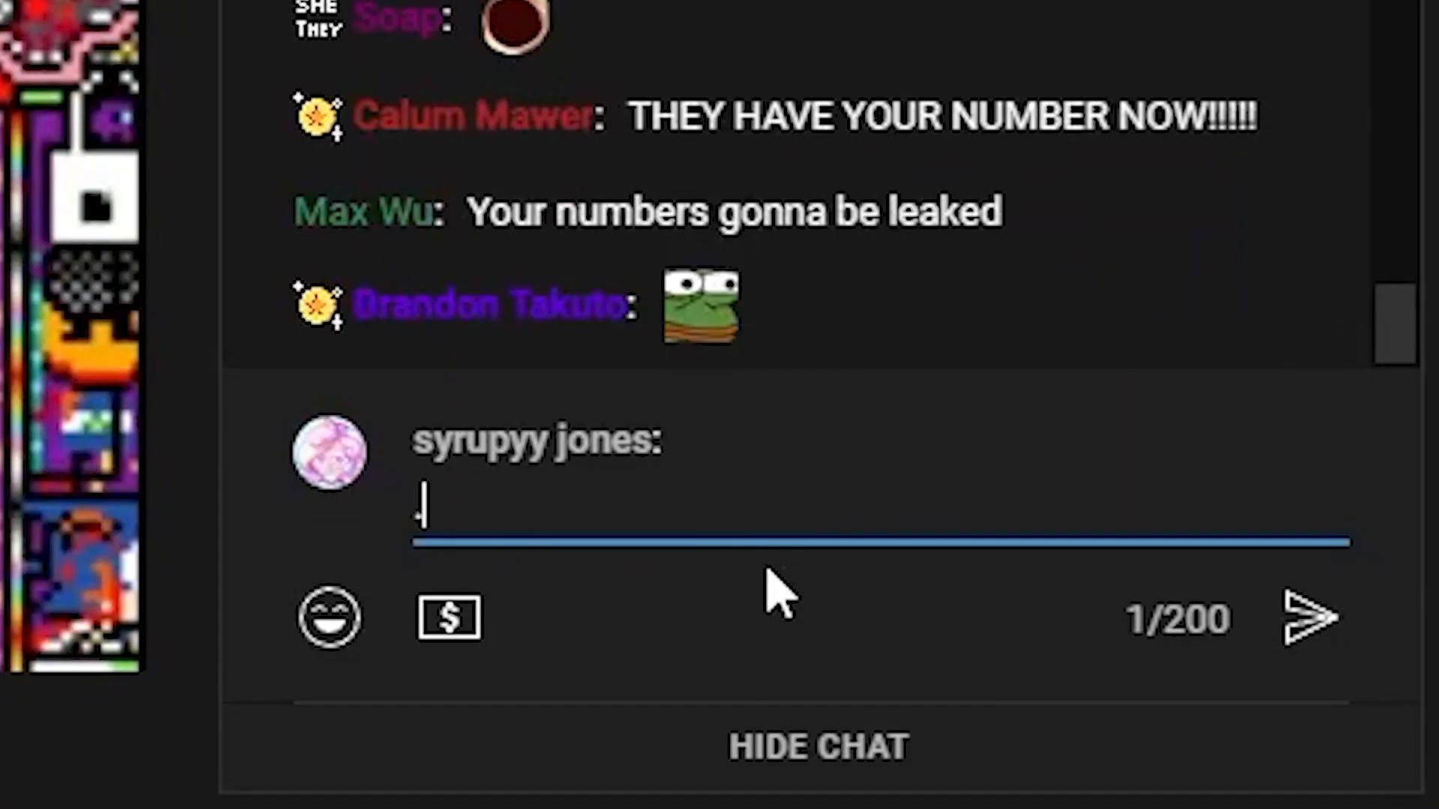
text(LUD WHATS YOUR)
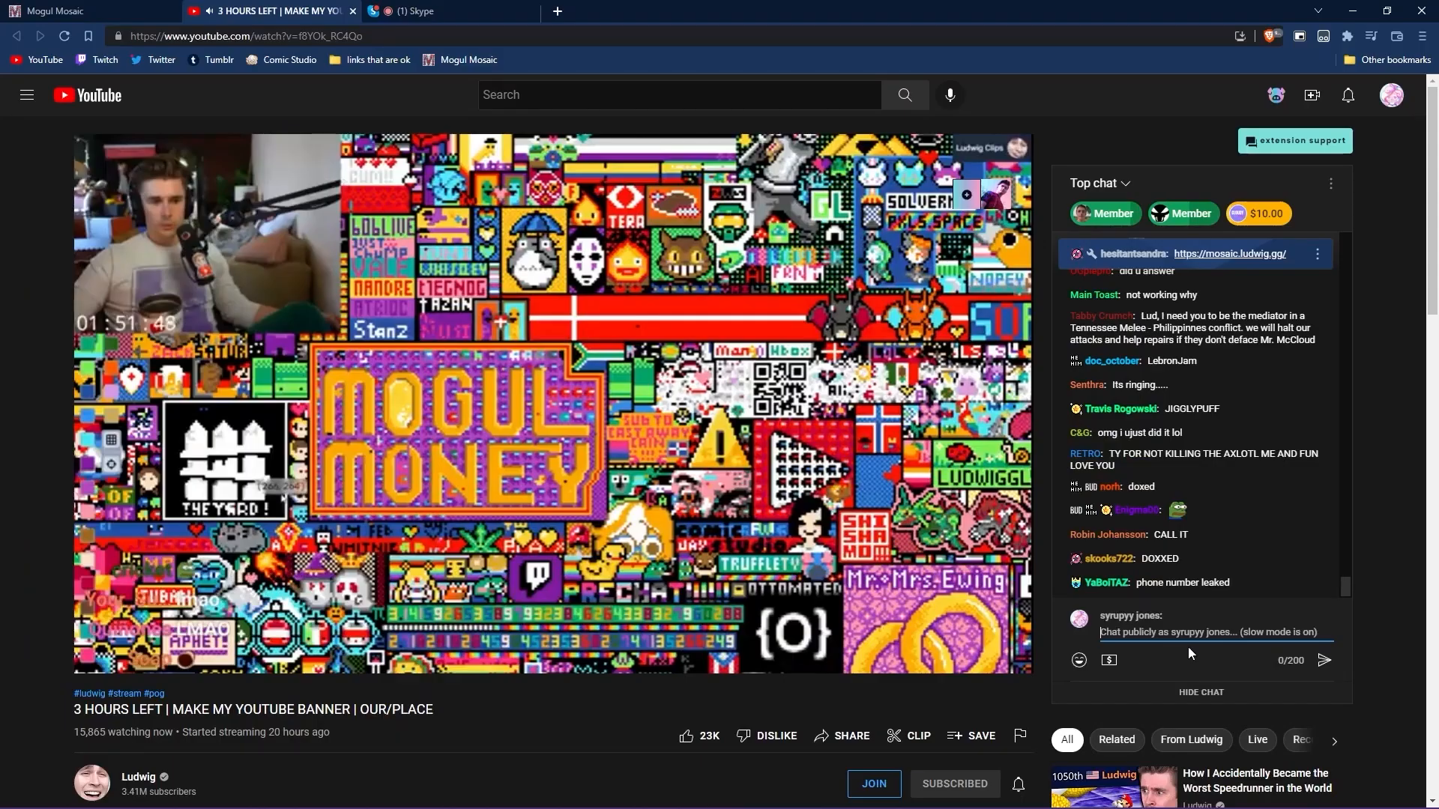
click(440, 11)
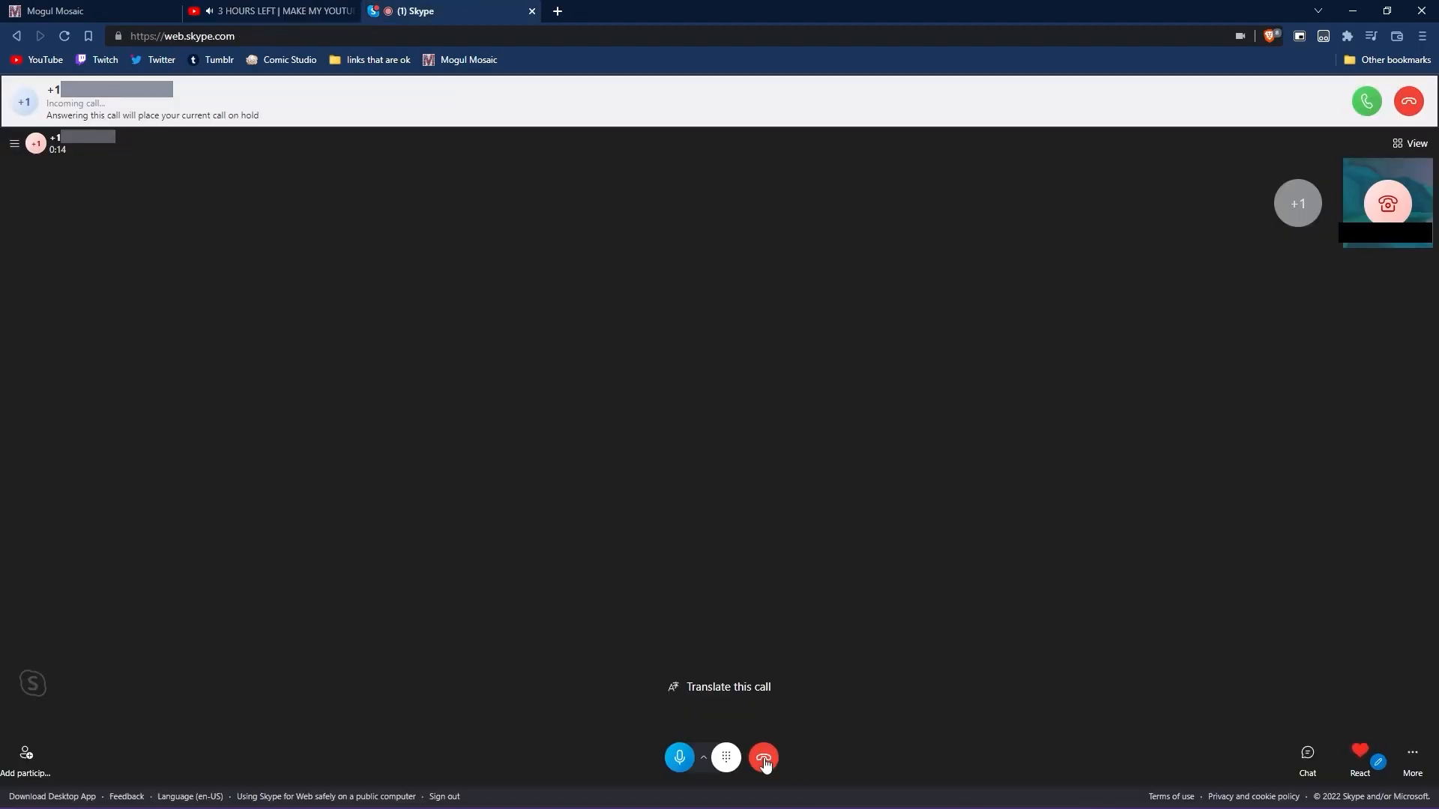